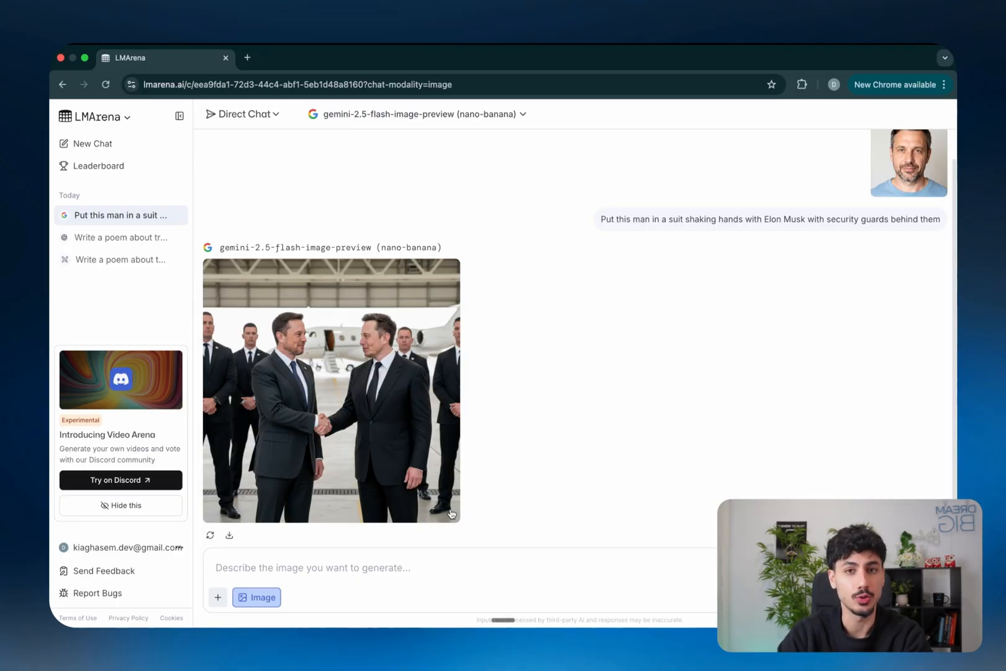
Send the edit prompt 'Change the private jet to an elephant' to the model.
text(Change the private jet to an elephant)
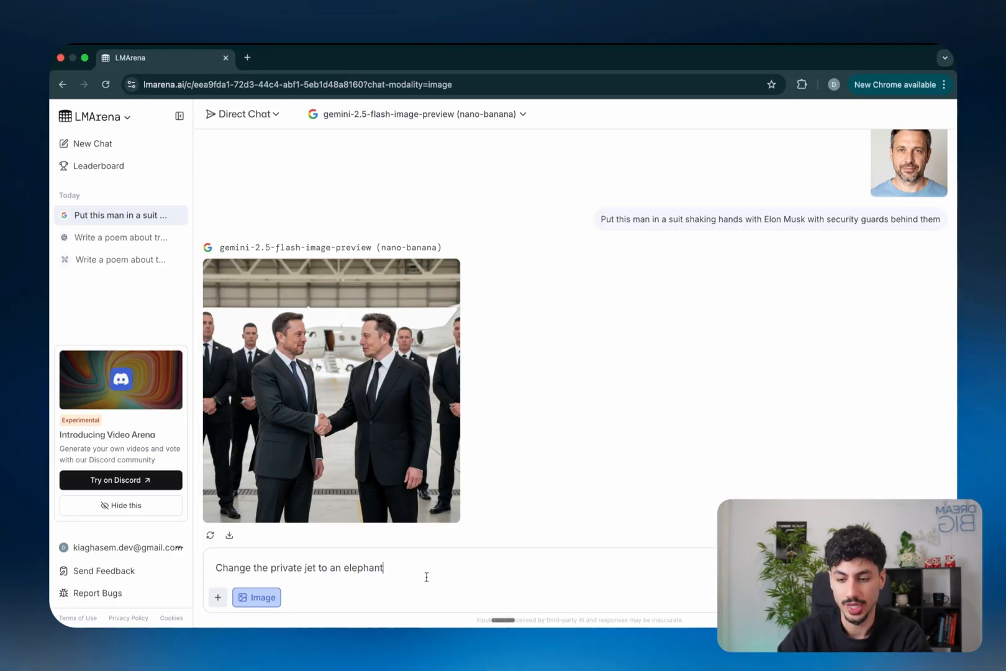
key(Return)
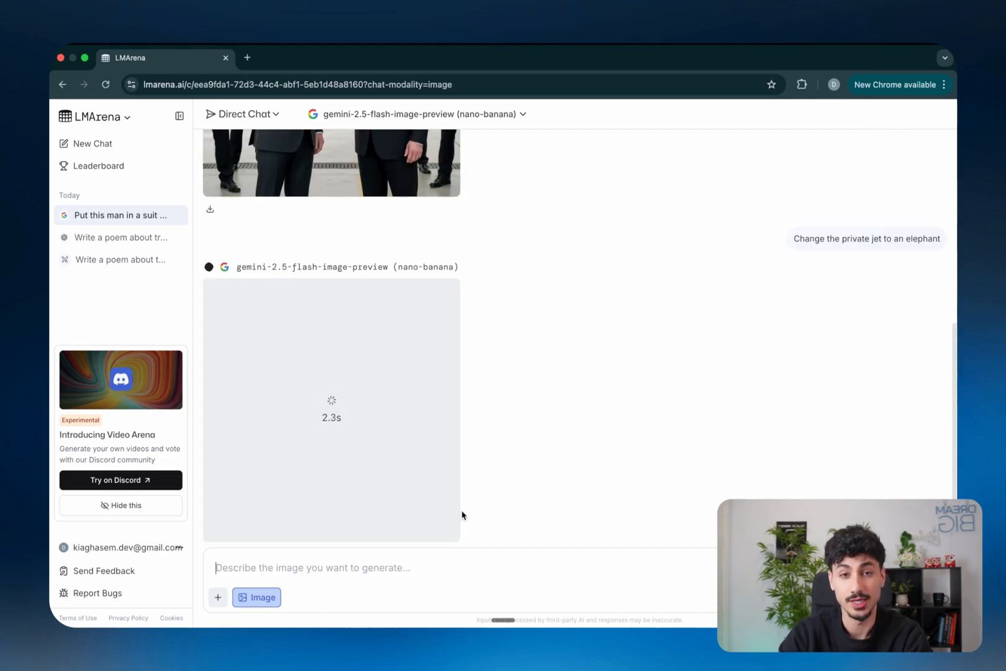
Enlarge the generated handshake image showing the elephant behind the two men.
click(331, 410)
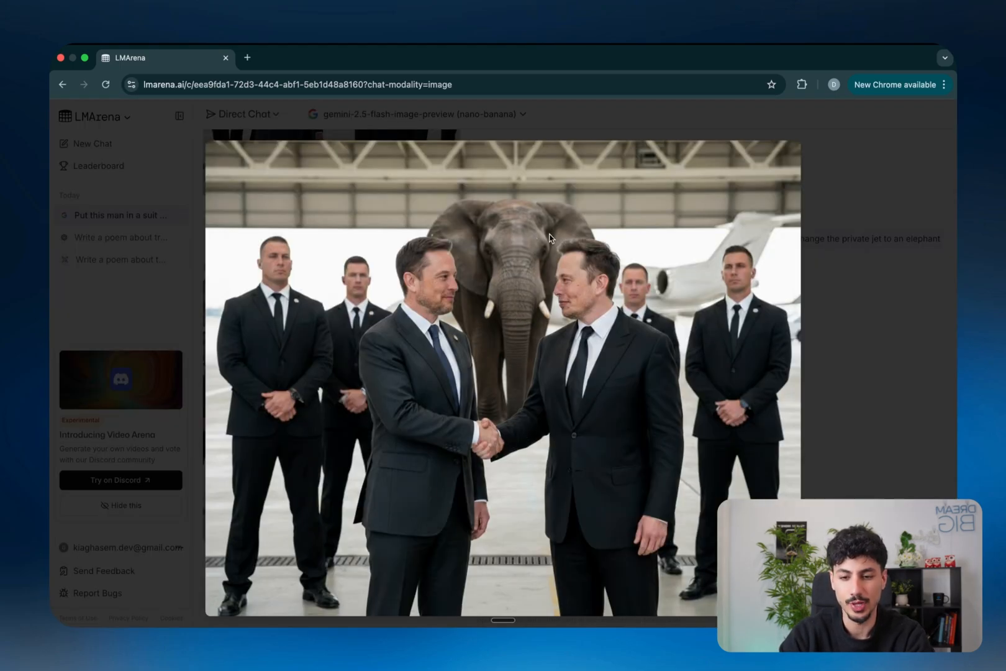
mouse_move(415, 280)
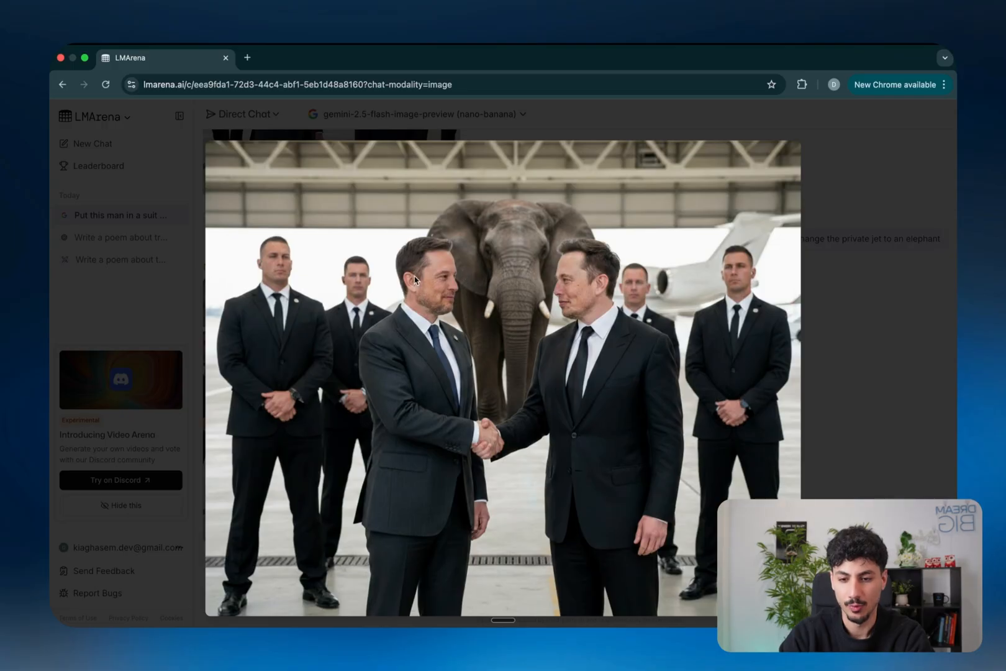
mouse_move(636, 272)
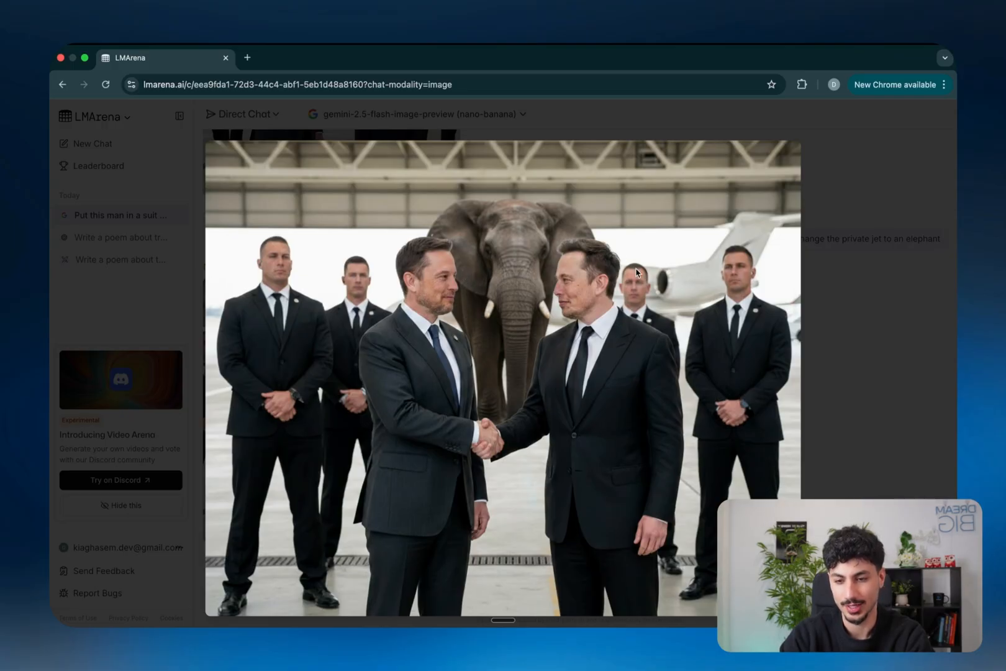